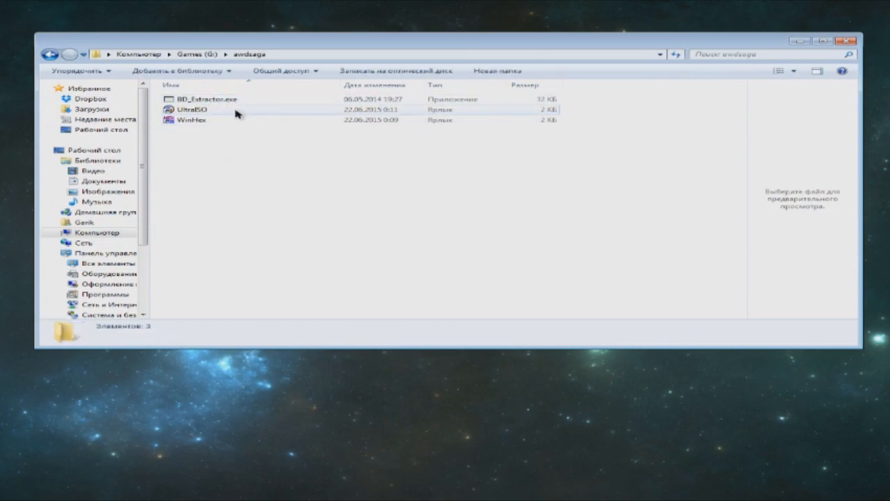
# Launch UltraISO and load the Crash Twinsanity (v1.00).iso image.
pyautogui.doubleClick(194, 109)
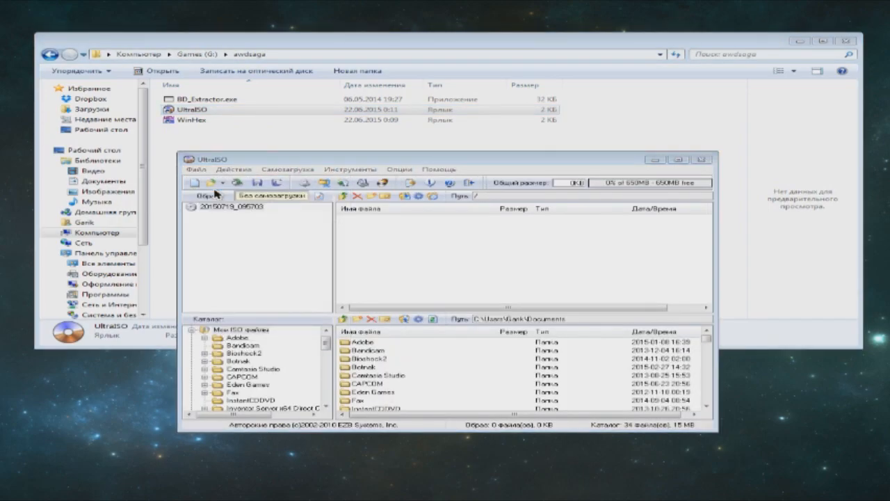
pyautogui.click(204, 183)
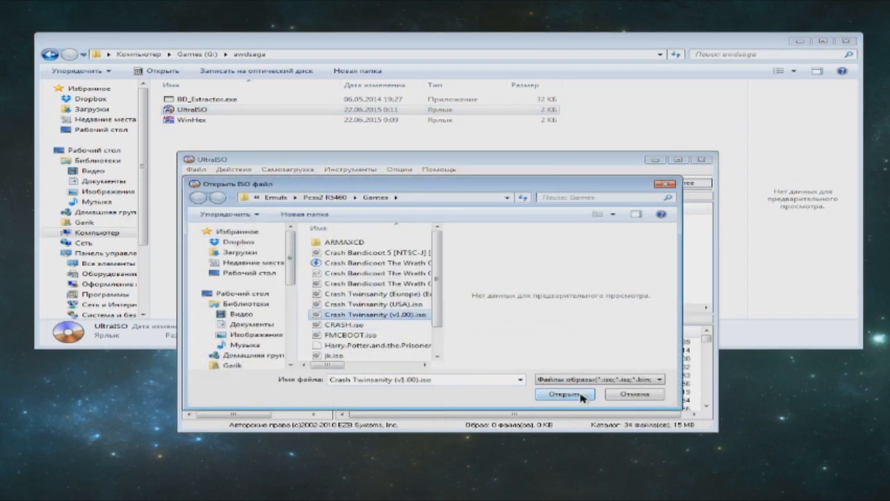
pyautogui.click(564, 395)
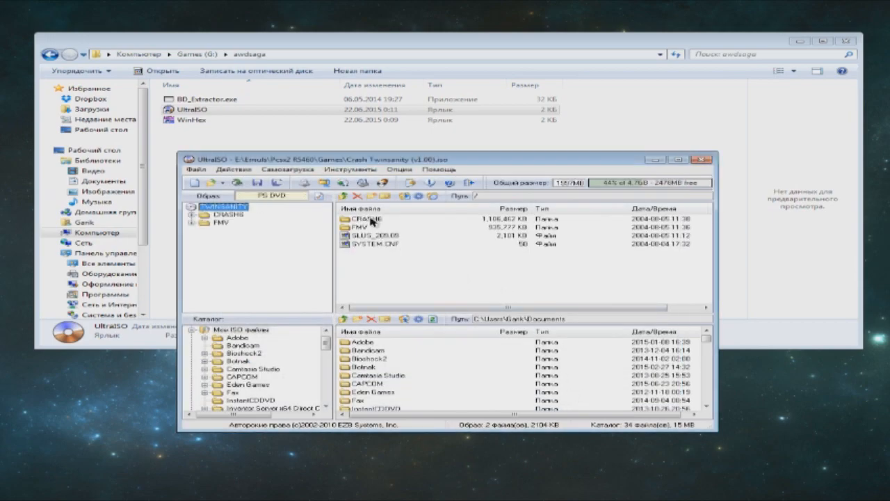
# Extract CRASH.BD and CRASH.BH from the image's CRASH6 folder.
pyautogui.doubleClick(365, 219)
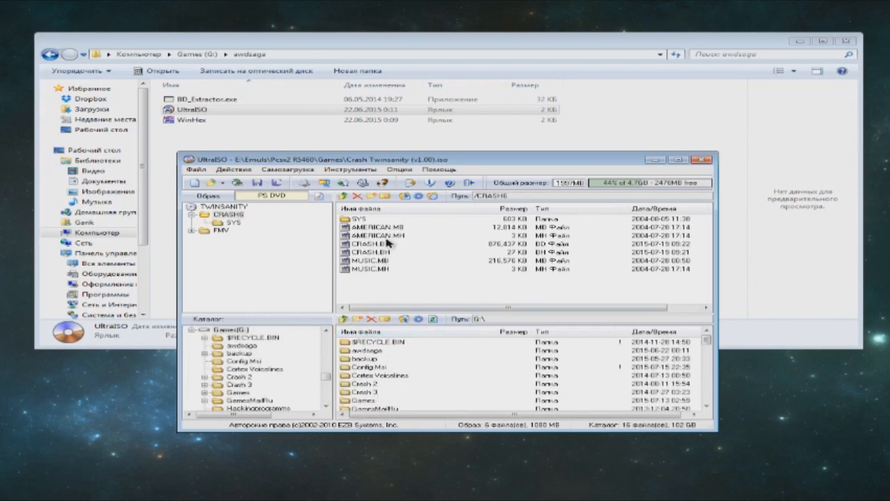
pyautogui.rightClick(369, 245)
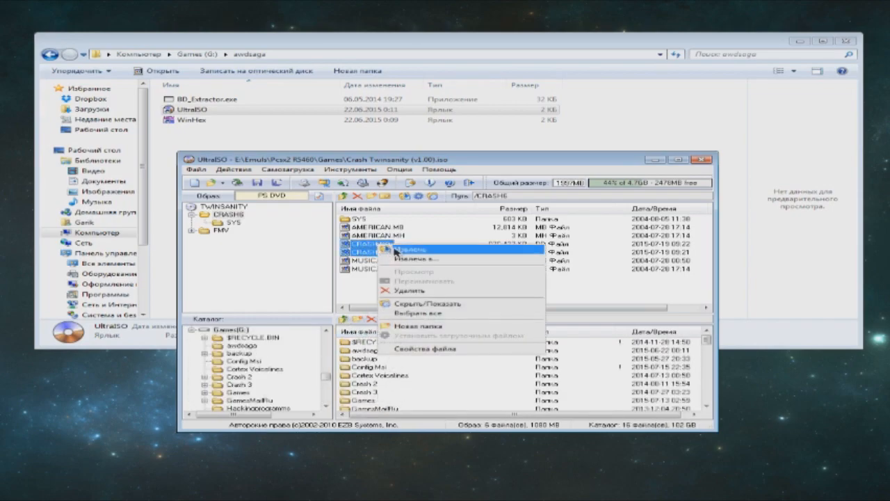
pyautogui.click(415, 249)
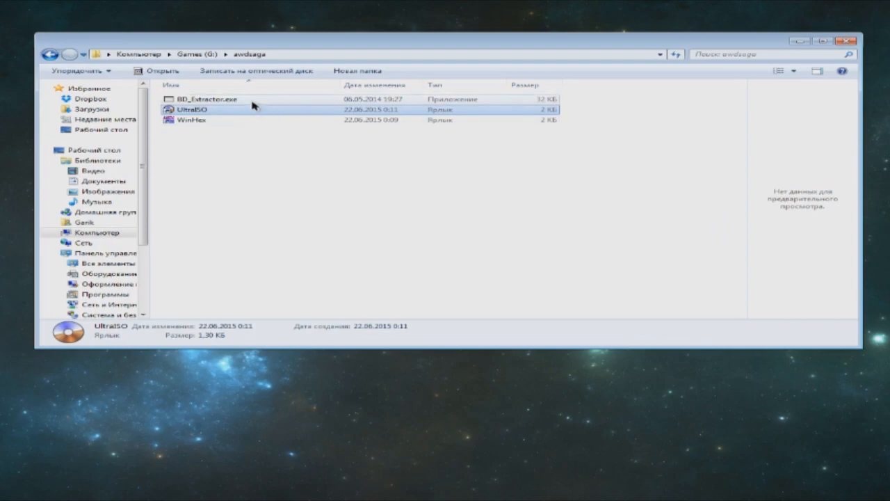
# Unpack the CRASH.BH/BD archive from G:\ into G:\Twins NTSC RUS with BD Extractor, then close it.
pyautogui.doubleClick(206, 99)
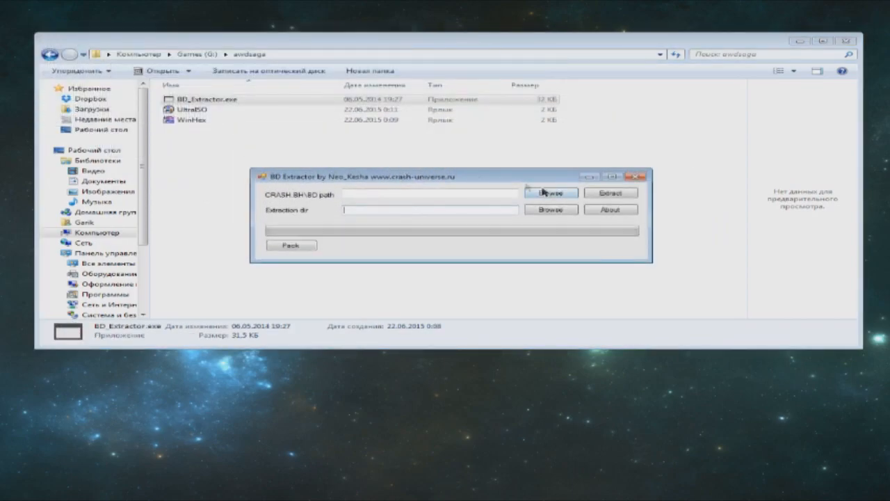
pyautogui.click(550, 193)
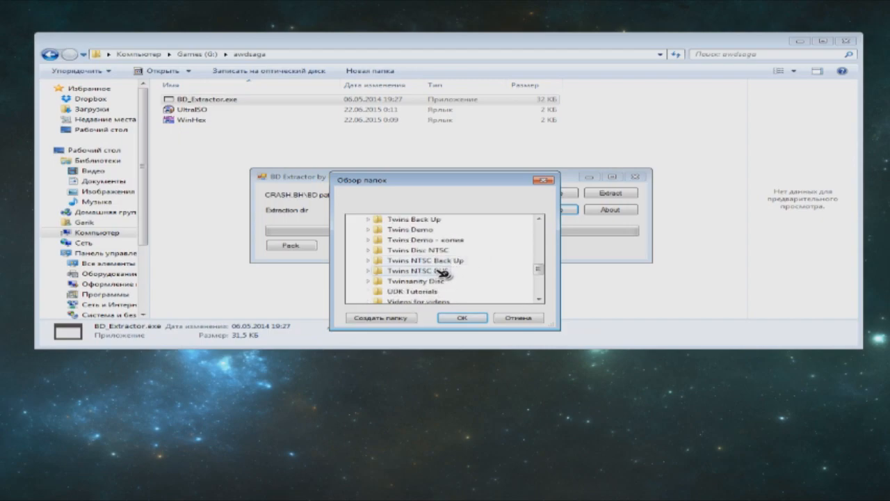
pyautogui.click(462, 318)
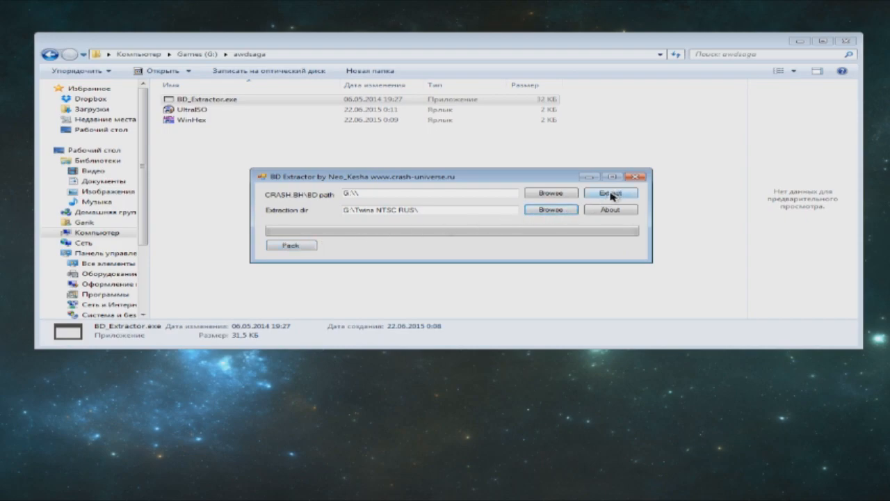
pyautogui.click(610, 193)
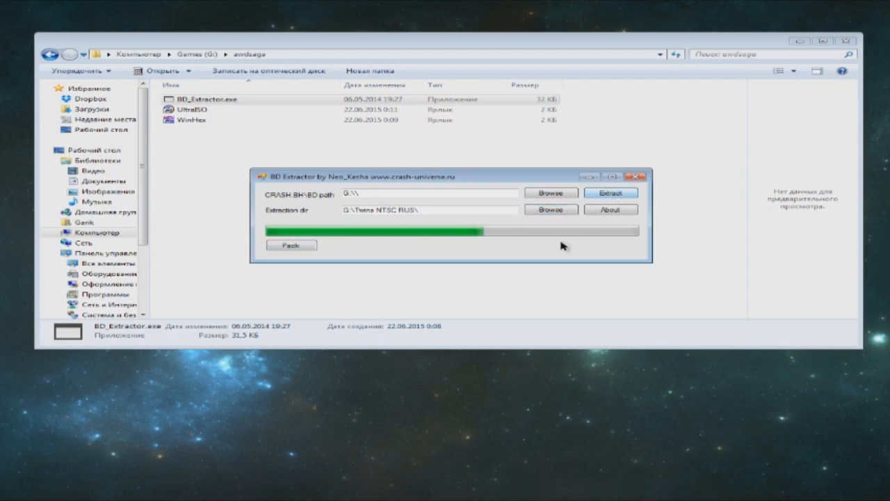
pyautogui.click(609, 193)
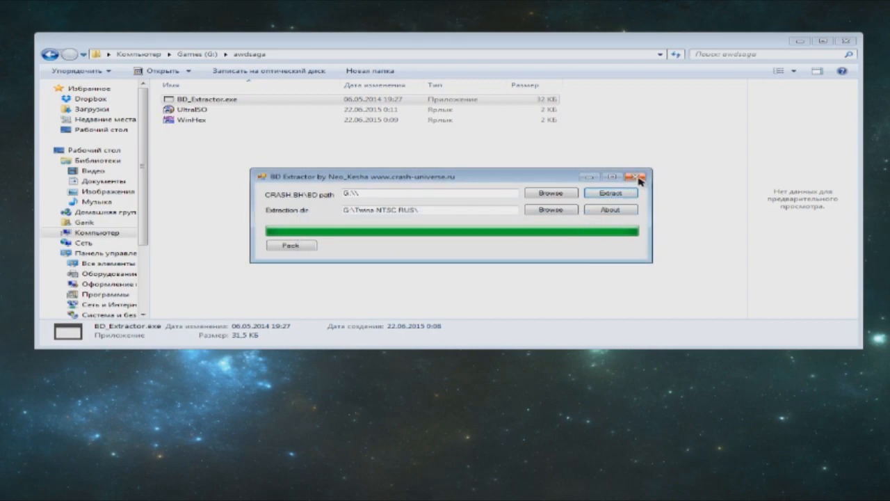
pyautogui.click(637, 176)
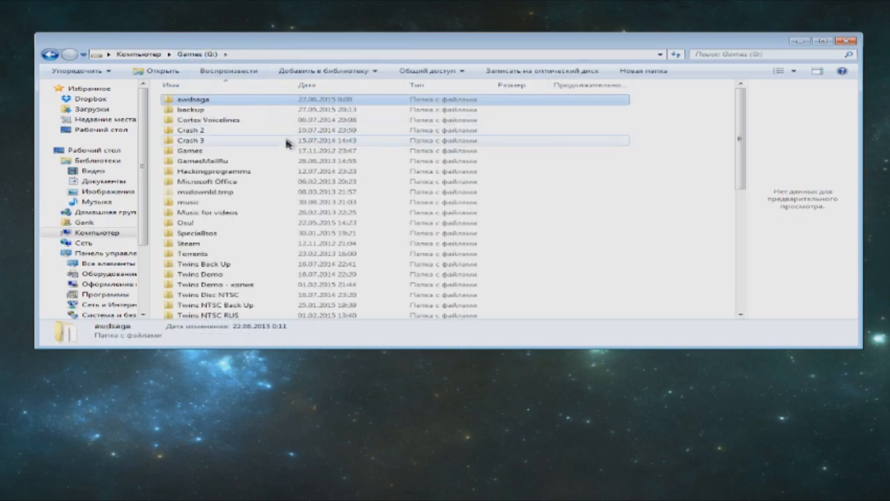
pyautogui.moveTo(259, 311)
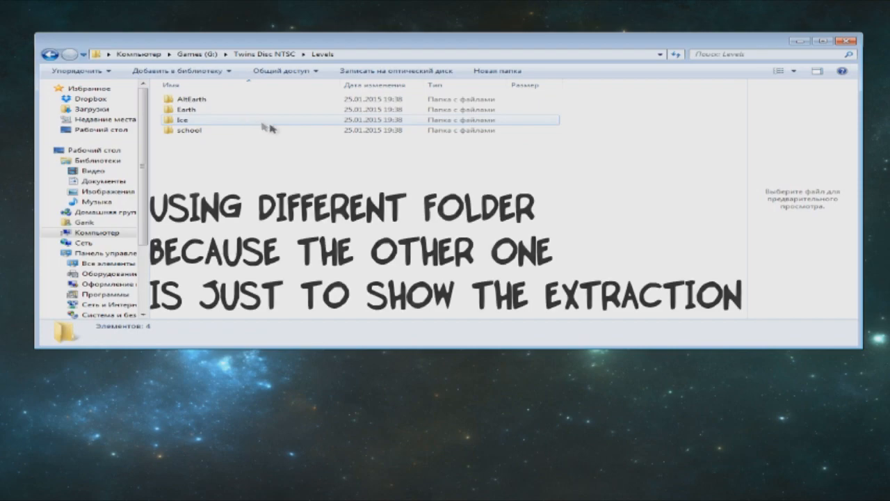
# Open hubc.sm2 from Twins Disc NTSC\Levels\Earth\Hub in WinHex.
pyautogui.doubleClick(188, 109)
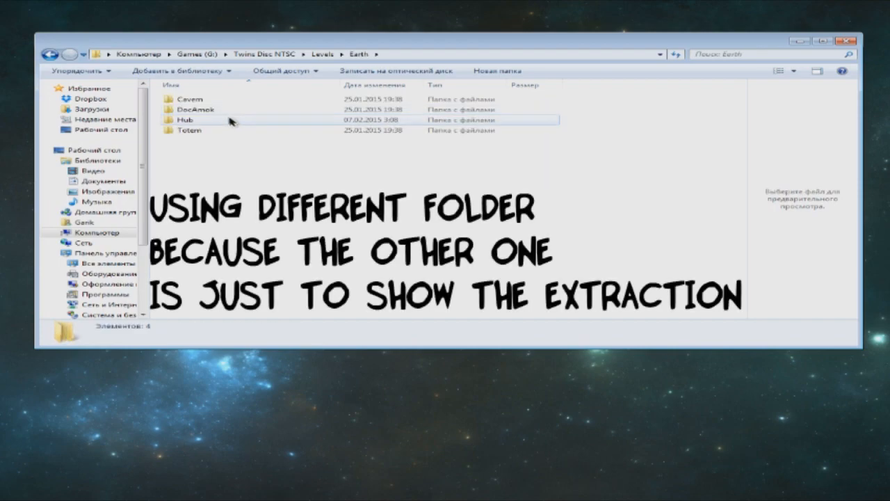
pyautogui.doubleClick(184, 119)
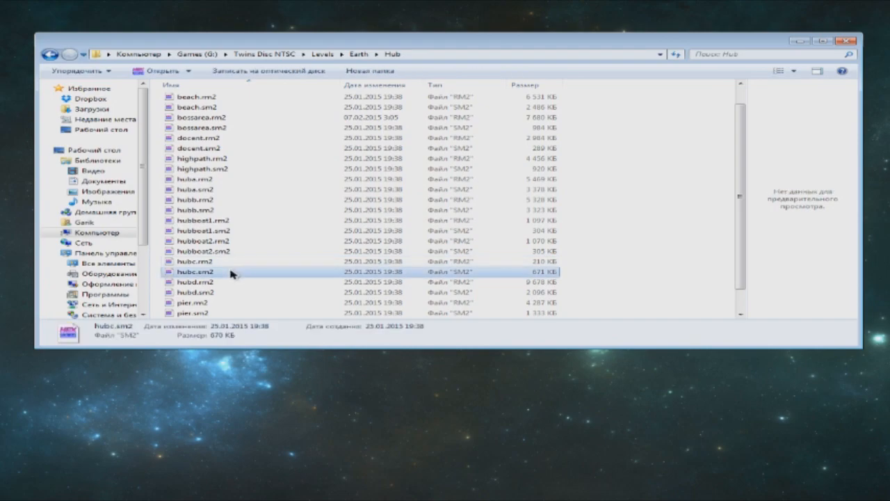
pyautogui.rightClick(195, 271)
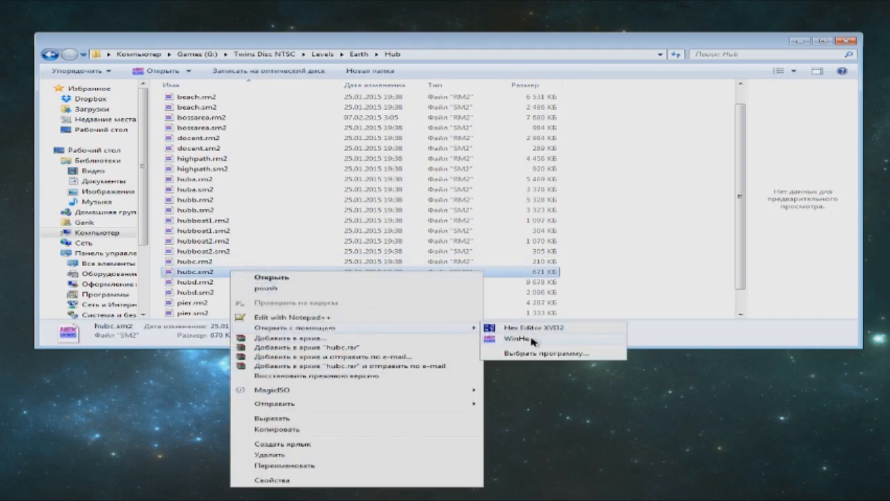
pyautogui.click(327, 306)
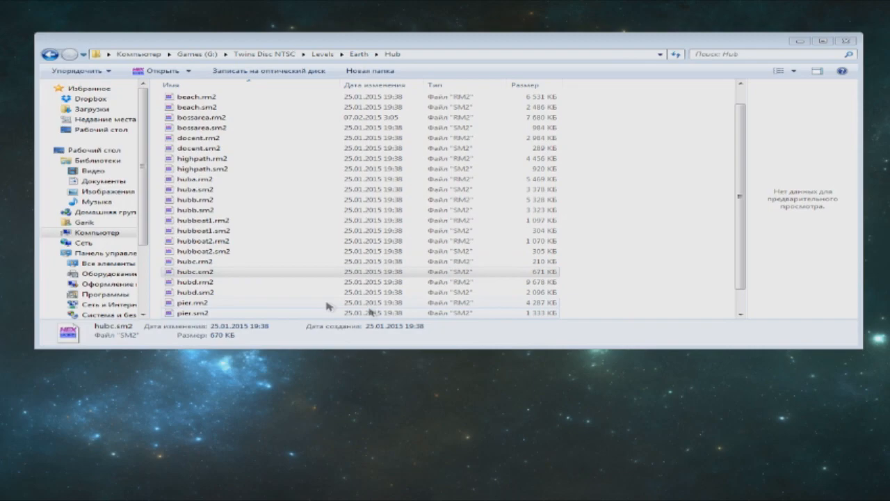
# Search hubc.sm2 for 'level', edit the level chunk path, and save the file.
pyautogui.doubleClick(195, 271)
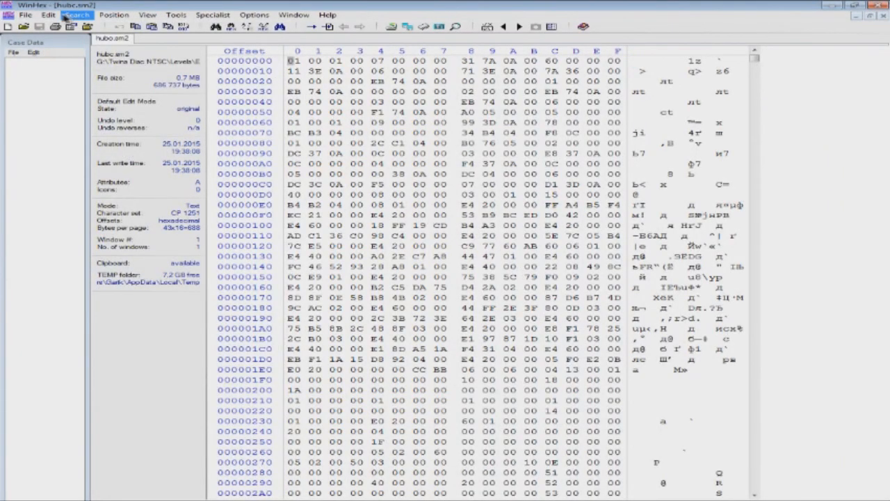
pyautogui.click(77, 15)
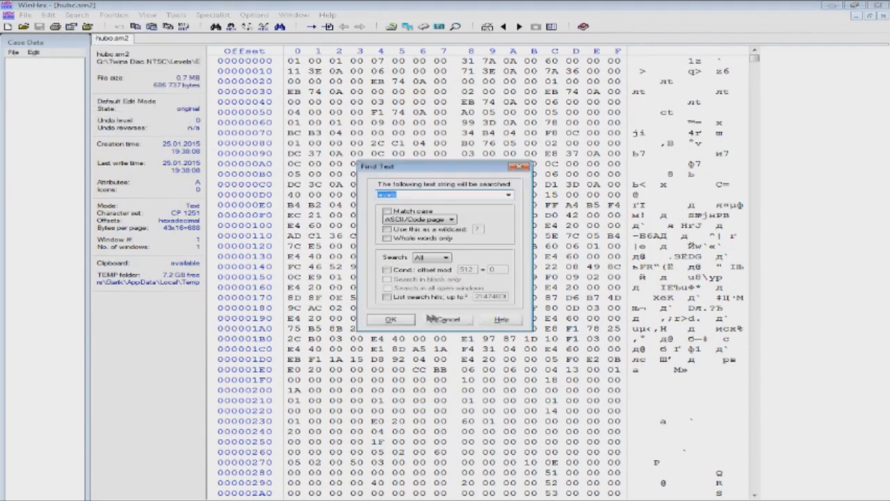
pyautogui.write('level')
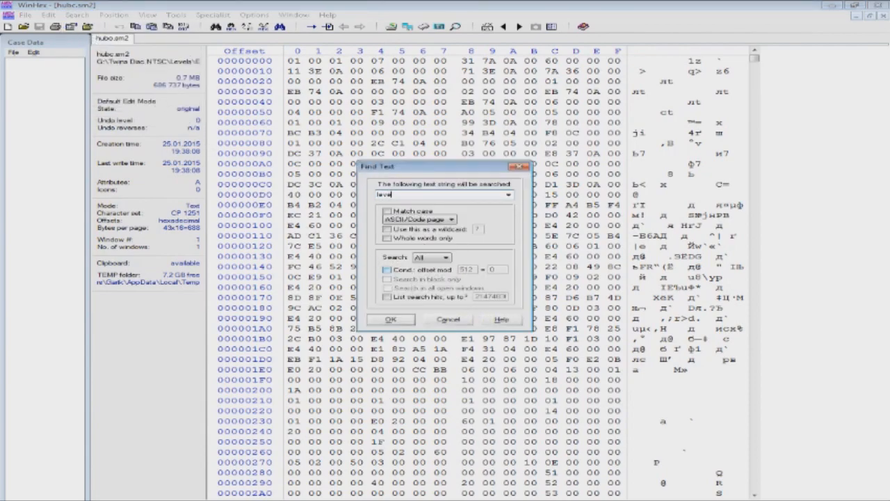
pyautogui.click(391, 319)
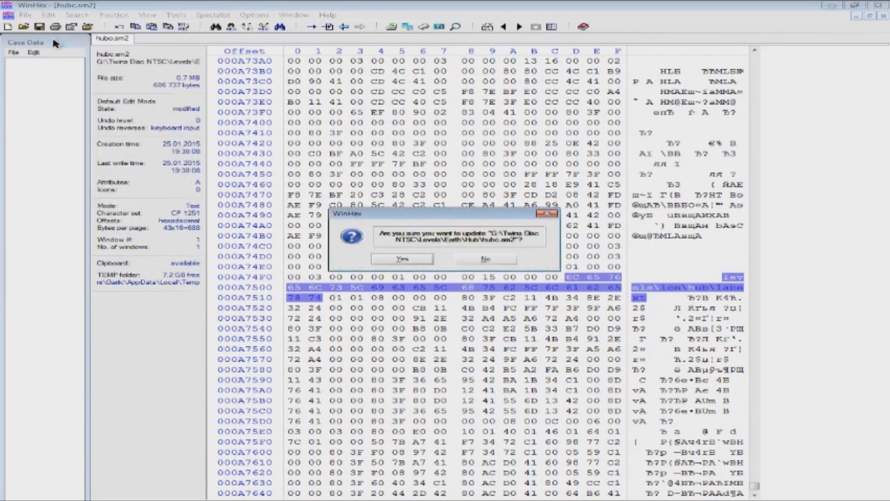
pyautogui.click(401, 258)
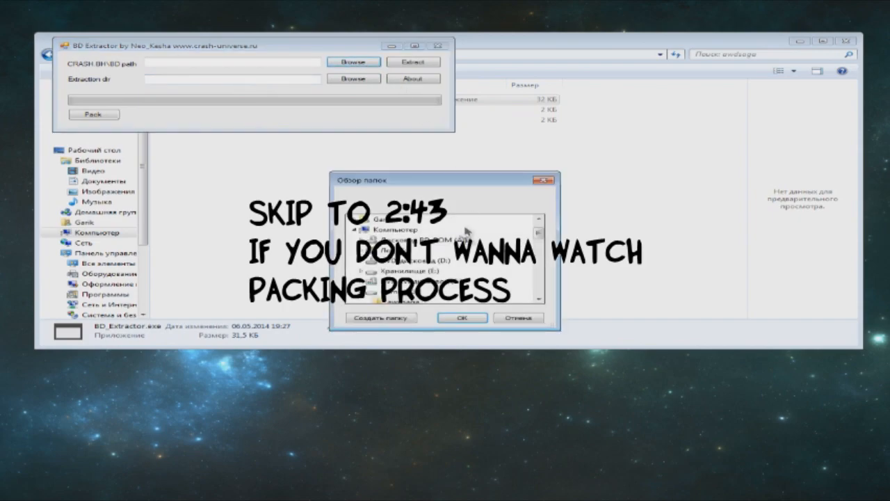
# Pack G:\Twins Disc NTSC into new BD/BH archives on G:\ with BD Extractor.
pyautogui.click(461, 317)
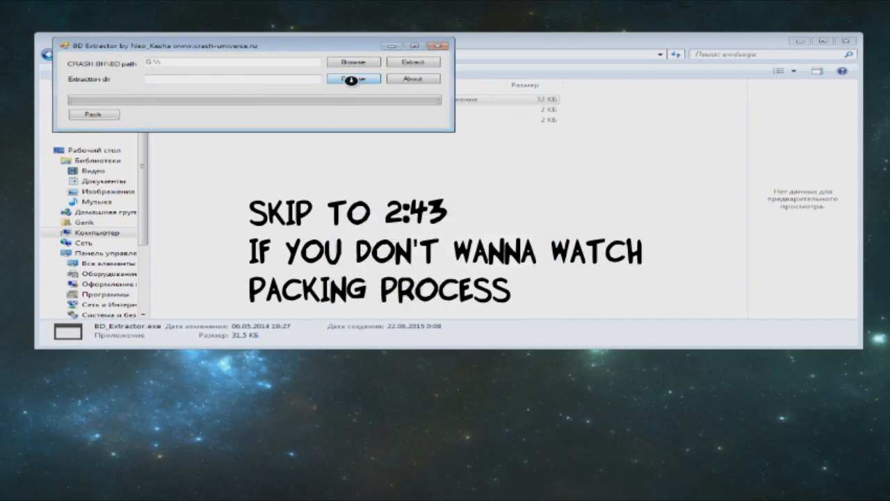
pyautogui.click(353, 78)
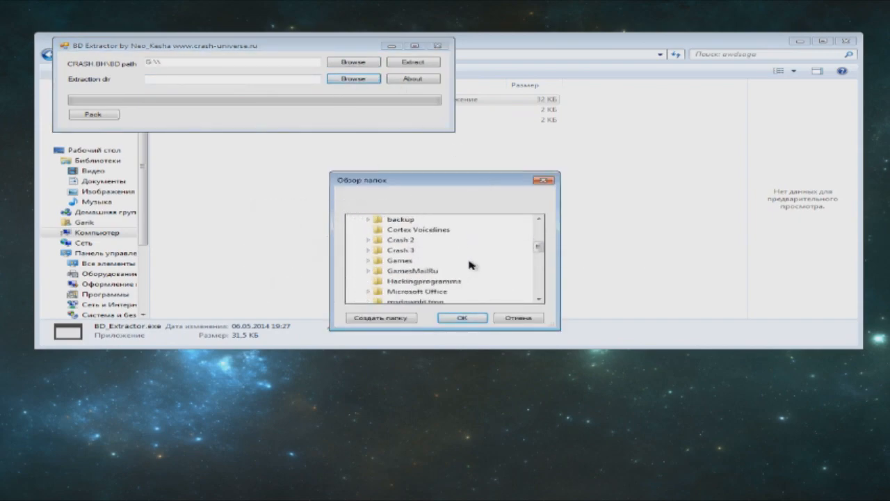
pyautogui.scroll(-3)
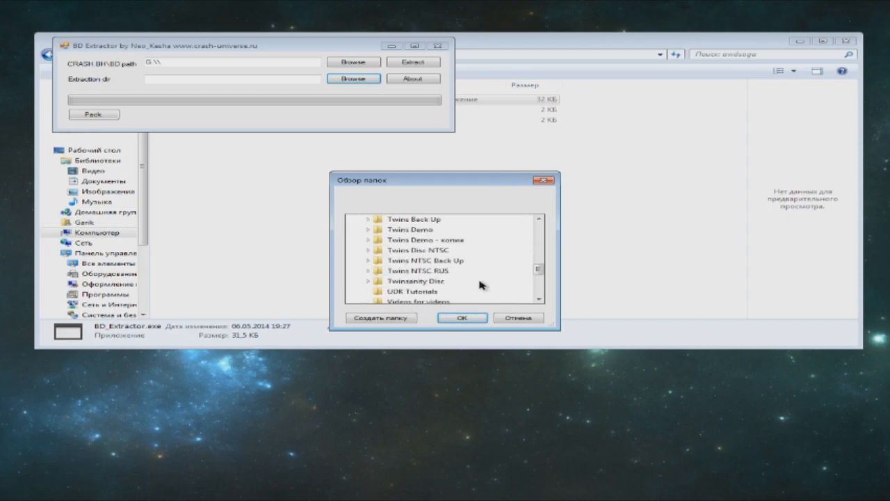
pyautogui.click(461, 317)
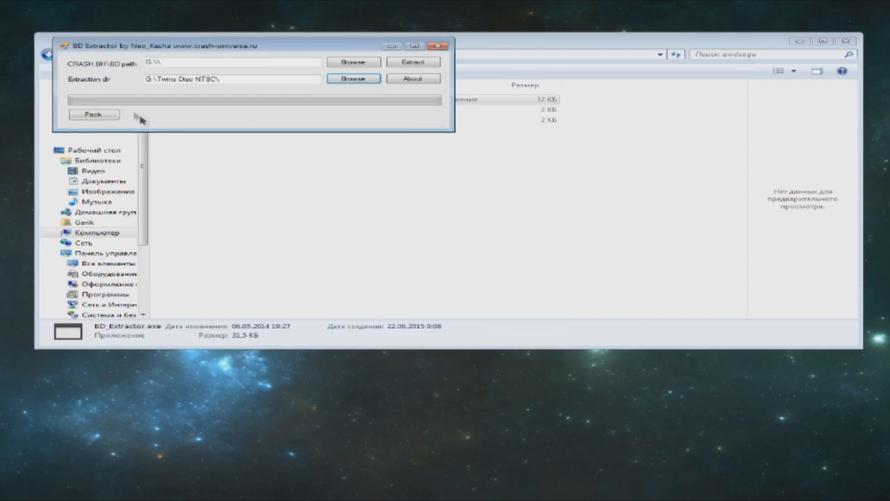
pyautogui.click(93, 114)
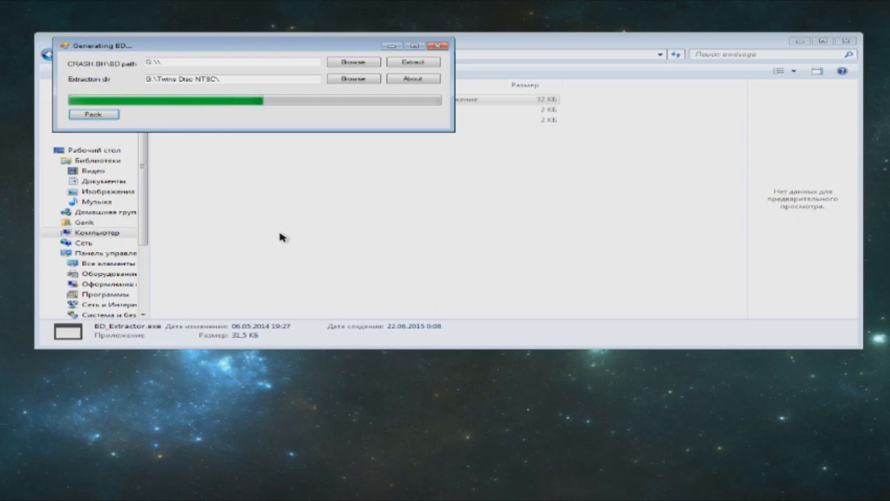
pyautogui.moveTo(278, 192)
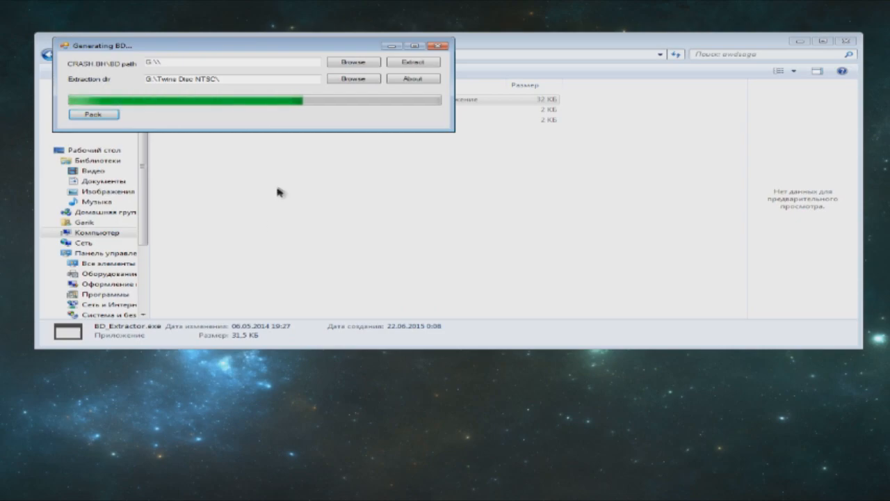
pyautogui.moveTo(254, 160)
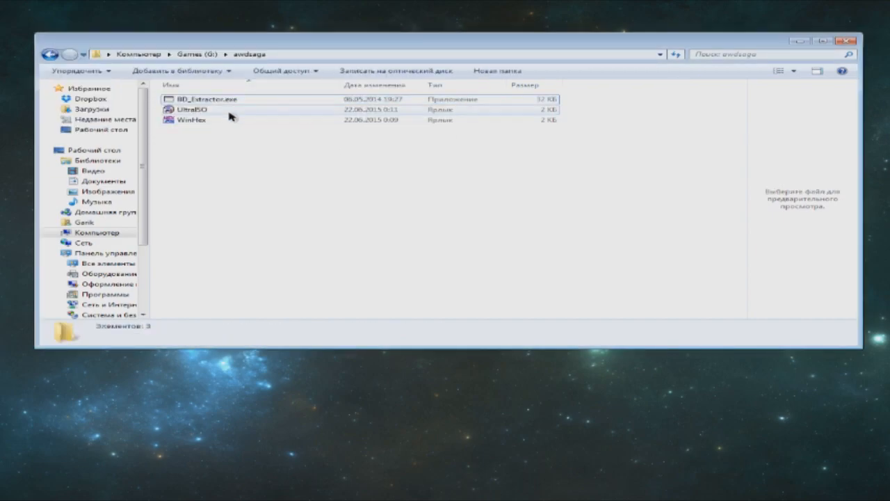
# Reopen the Twinsanity ISO and replace CRASH.BD and CRASH.BH with the renamed packed files.
pyautogui.click(193, 109)
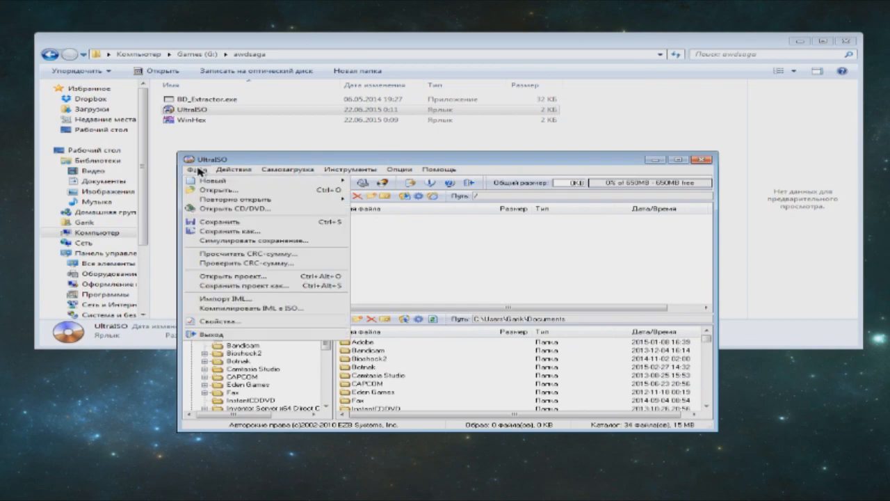
pyautogui.click(217, 180)
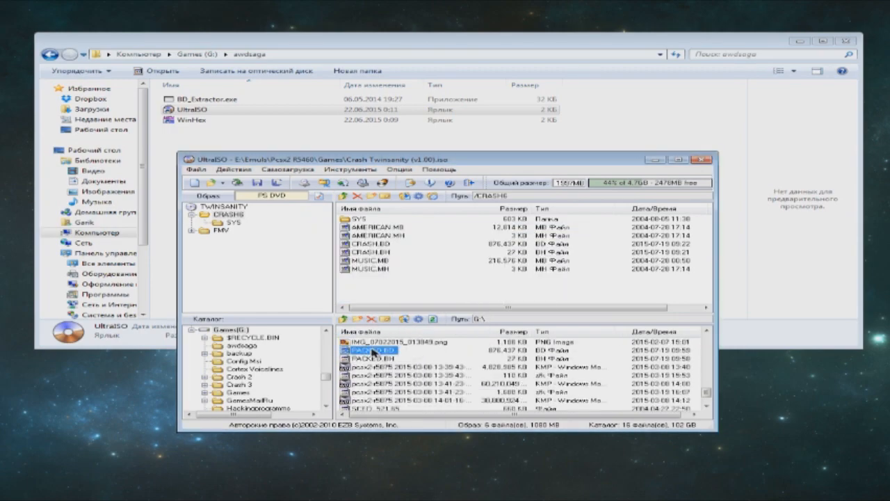
pyautogui.doubleClick(373, 349)
pyautogui.write('CRASH')
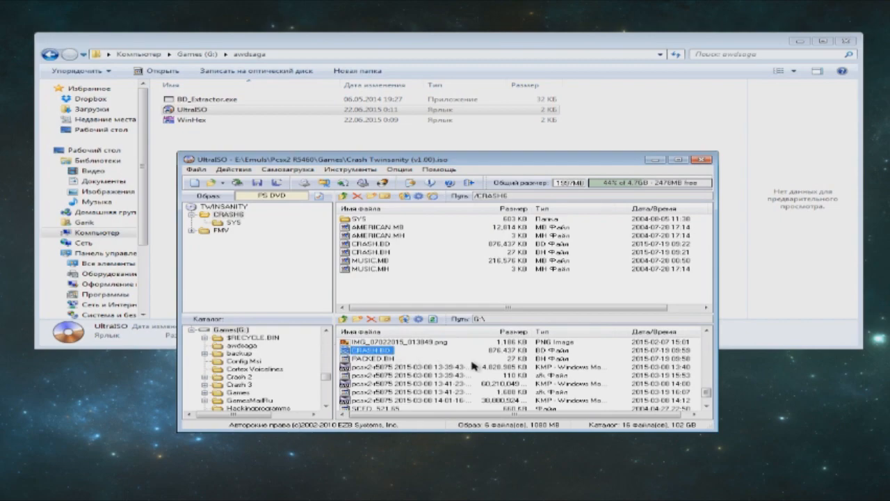
pyautogui.click(375, 358)
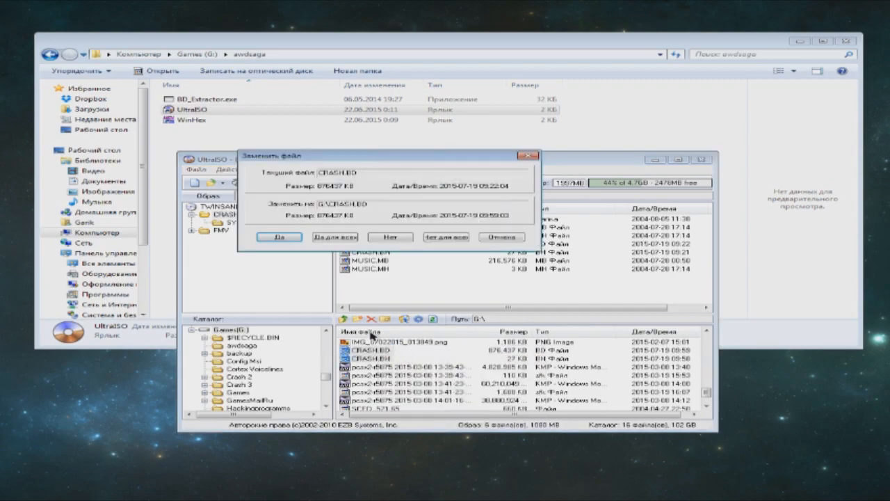
pyautogui.click(278, 237)
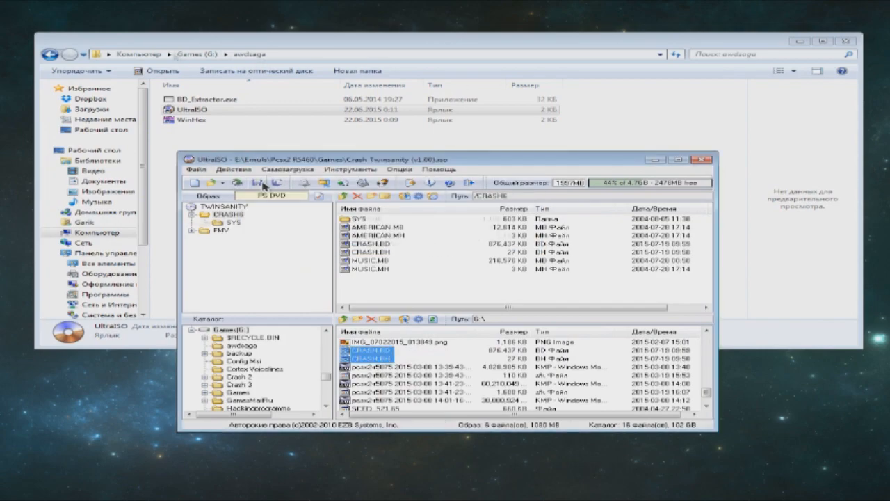